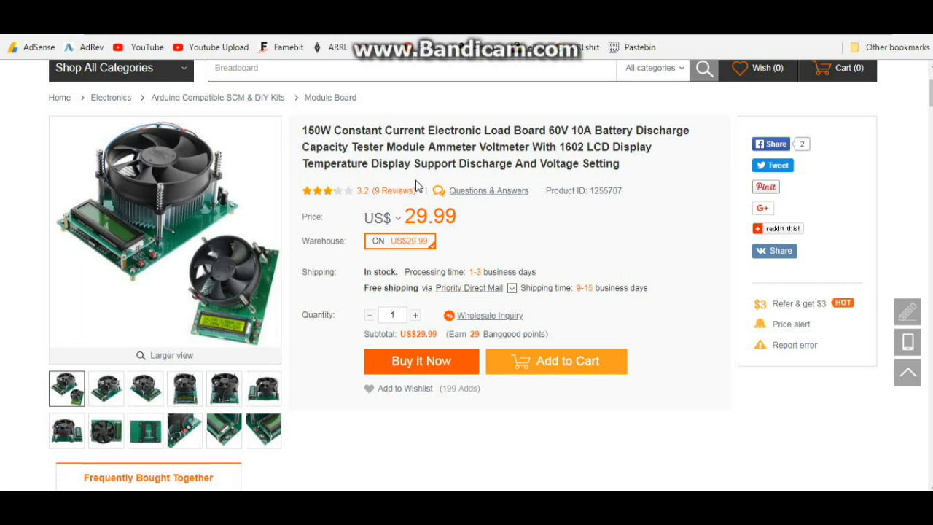
Step: Switch the load board's price currency to euros, then AU$, then CA$ (CA$39.65)
left_click(382, 217)
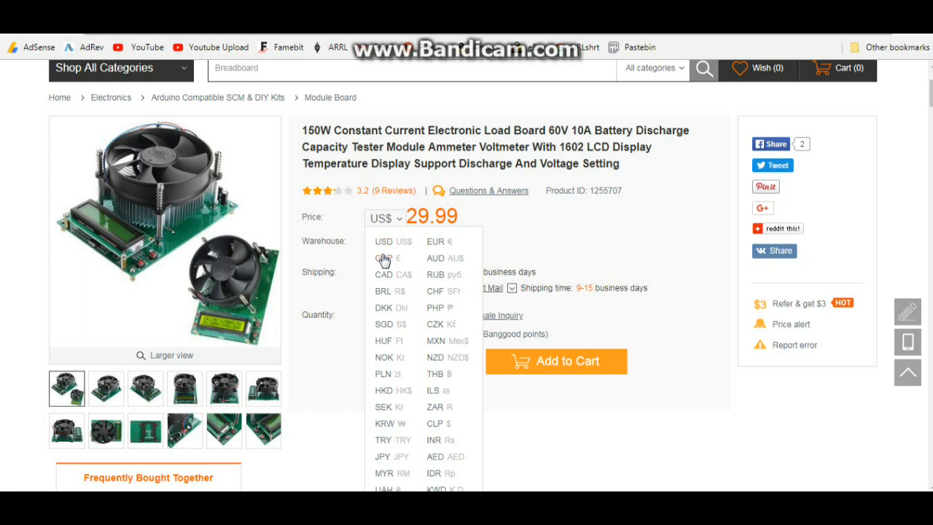
left_click(385, 258)
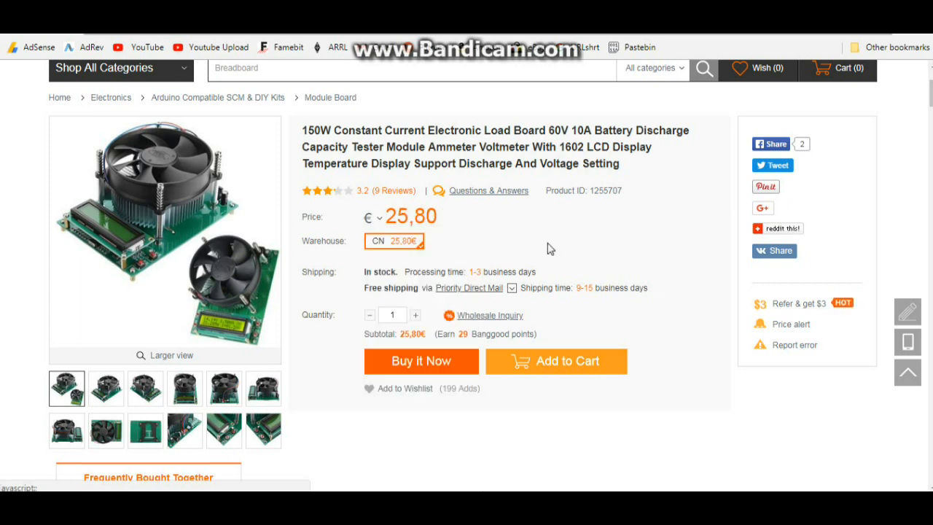
left_click(375, 217)
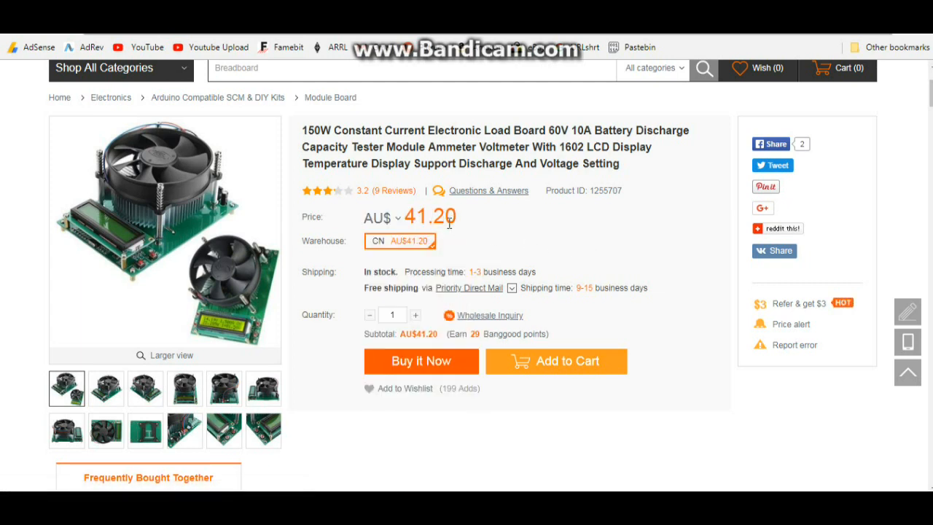
left_click(381, 217)
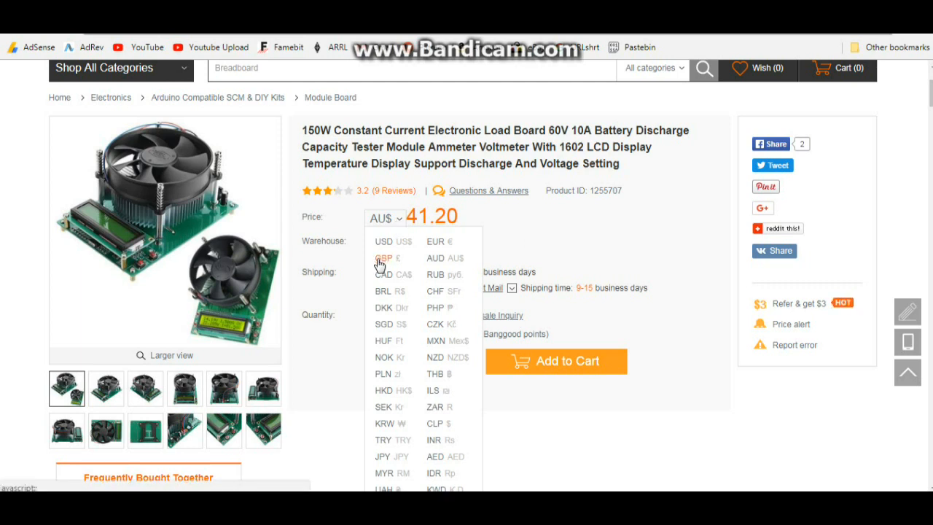
left_click(386, 274)
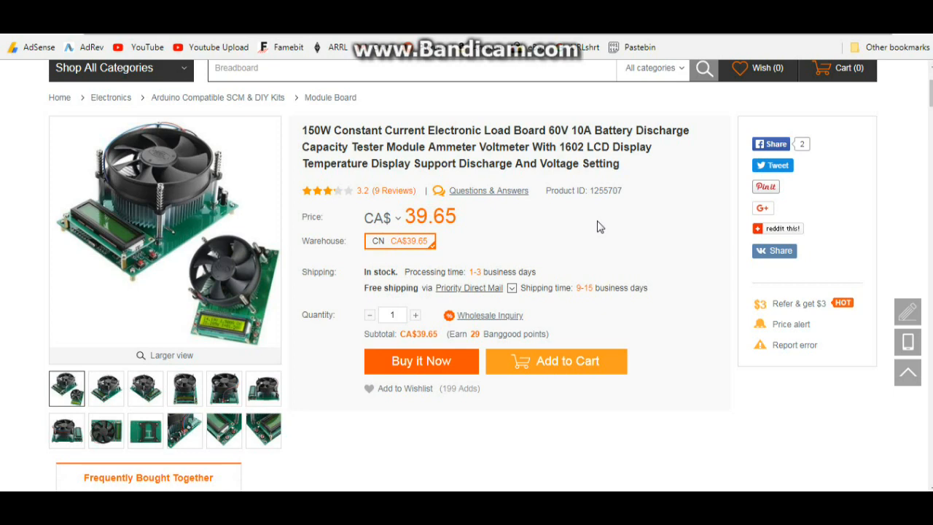
left_click(121, 68)
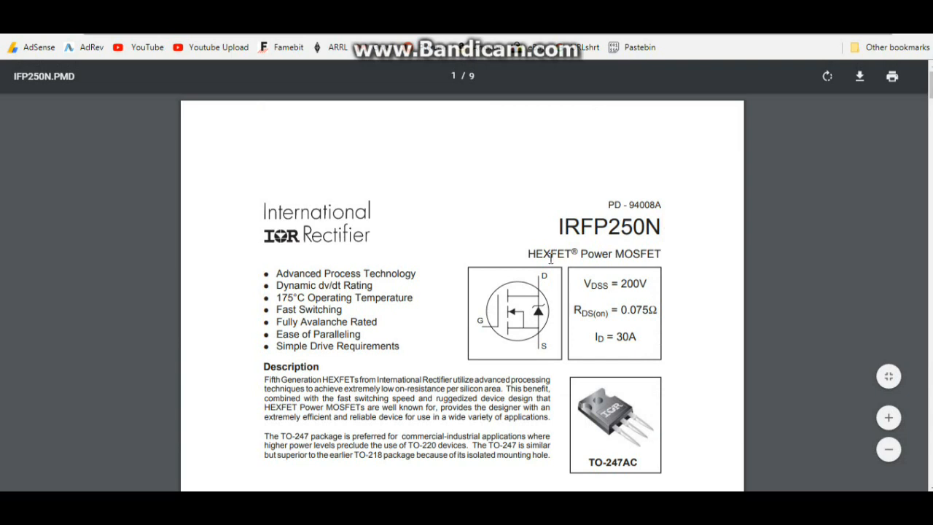
mouse_move(648, 295)
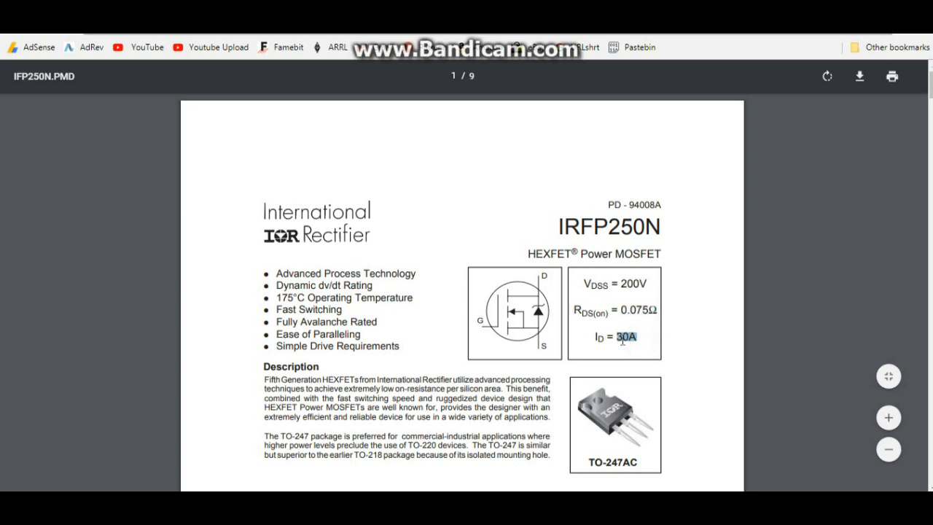
Step: Scroll the IRFP250N datasheet down to the Absolute Maximum Ratings and thermal resistance tables
scroll("down", 3)
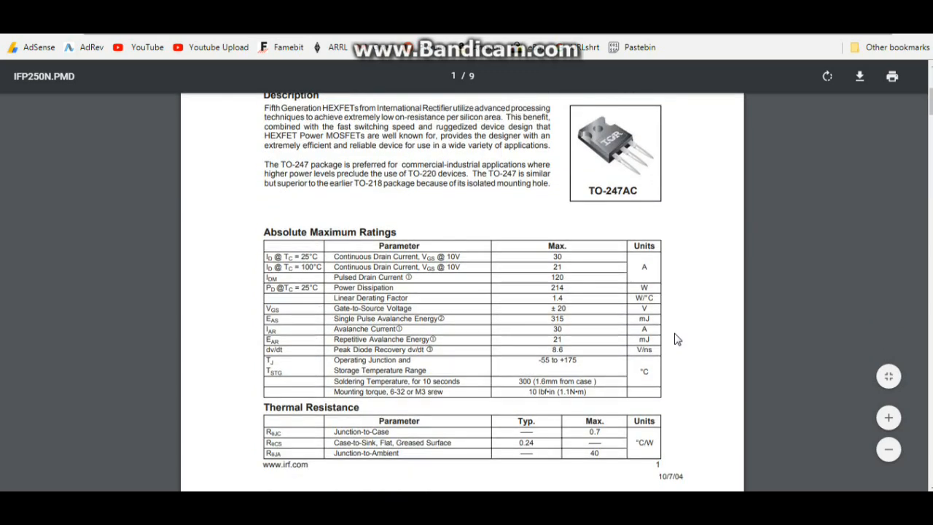
scroll("down", 3)
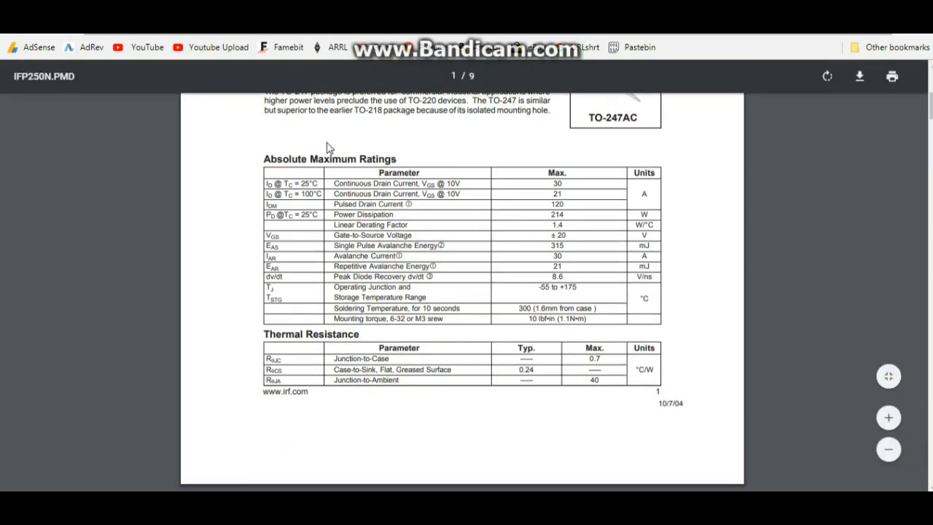
mouse_move(734, 329)
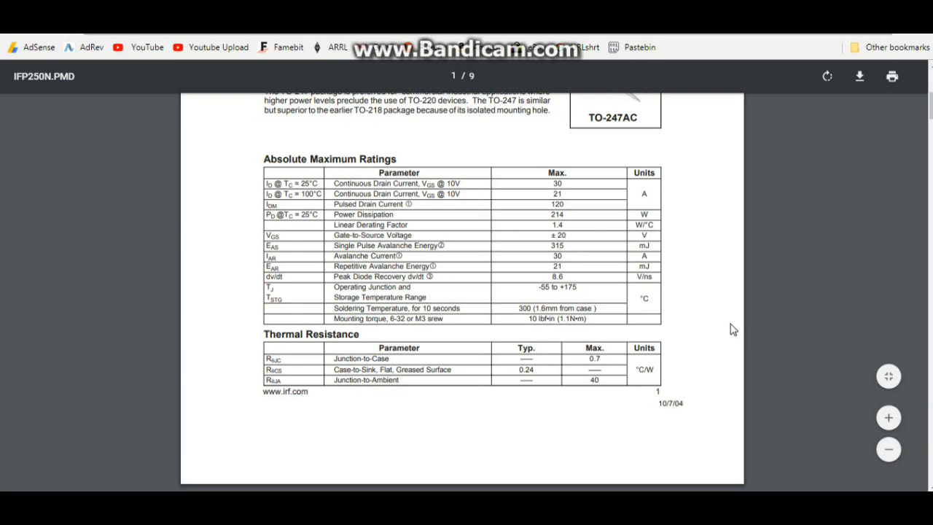